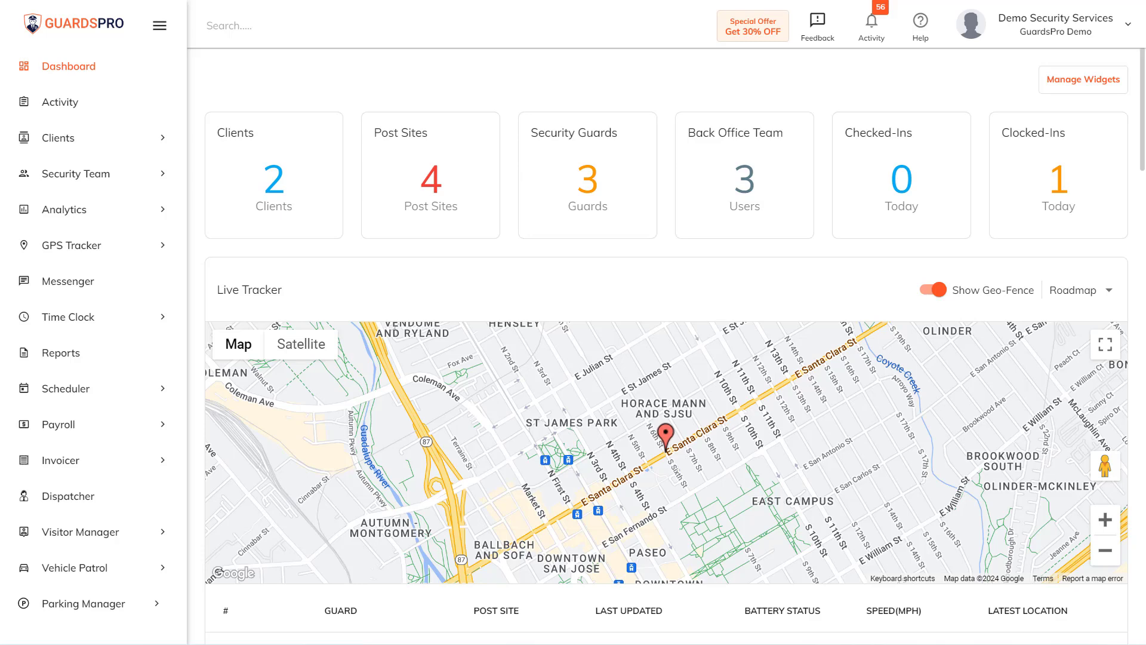
pyautogui.moveTo(56, 424)
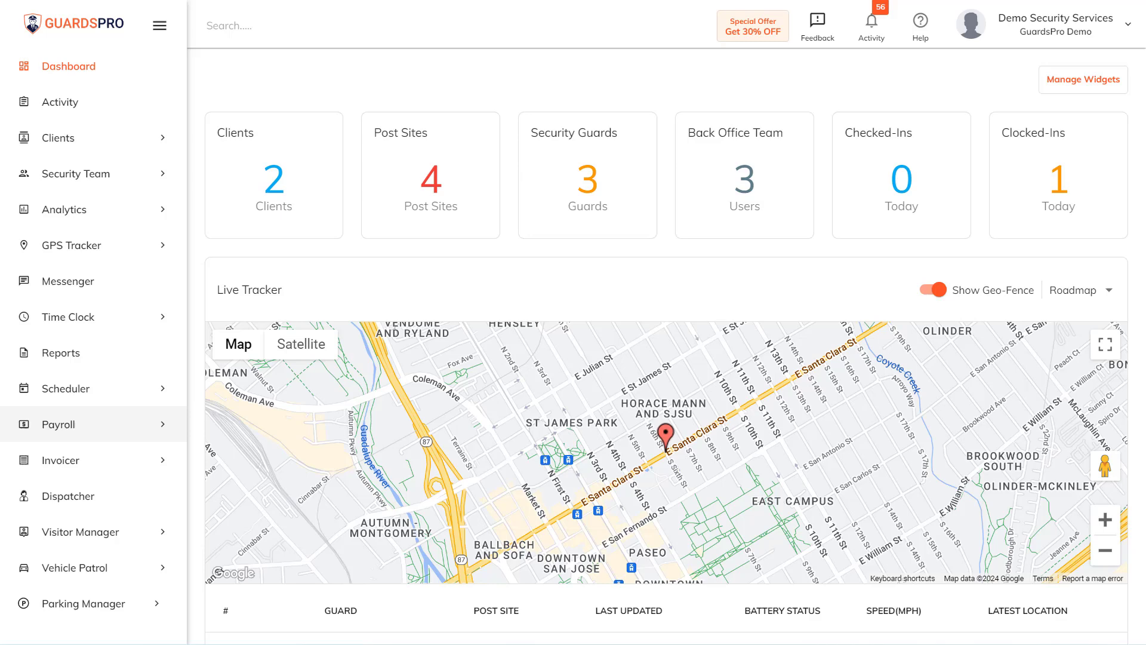
pyautogui.moveTo(129, 435)
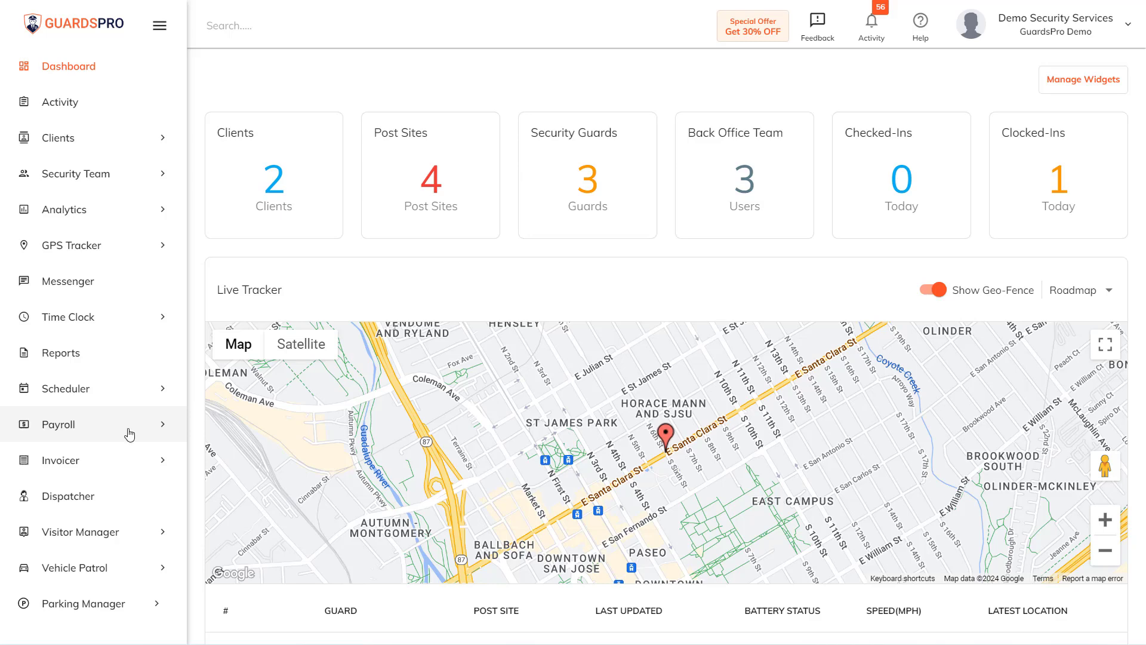
# Step: Reach the Overtime Multiplier list under Payroll in the sidebar
pyautogui.click(72, 424)
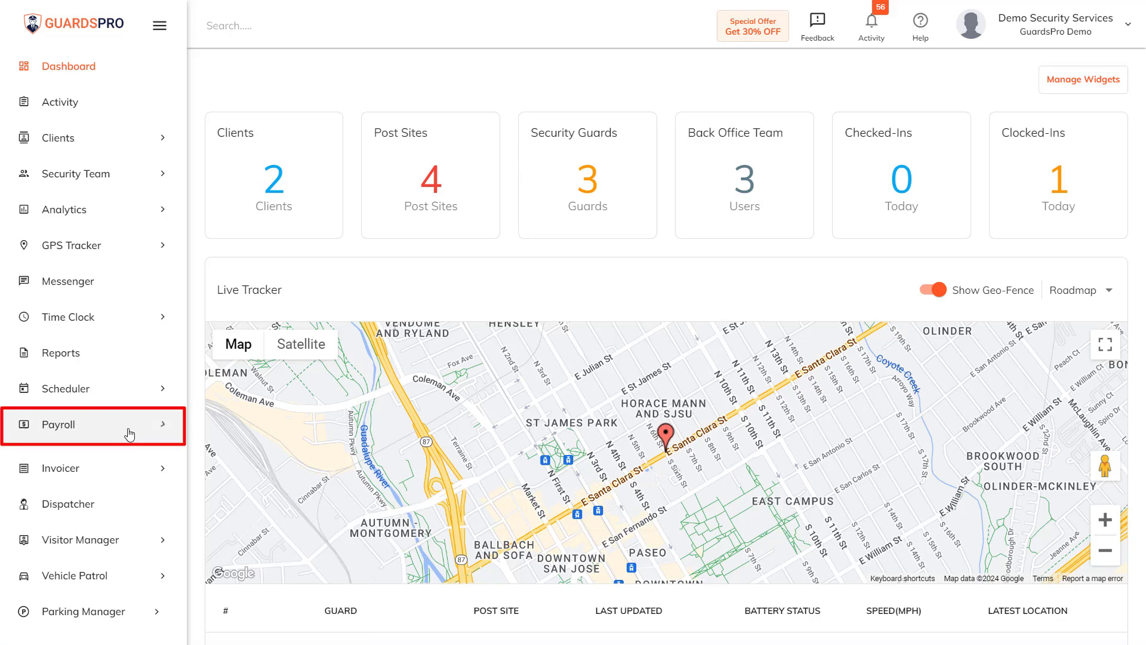
pyautogui.click(57, 425)
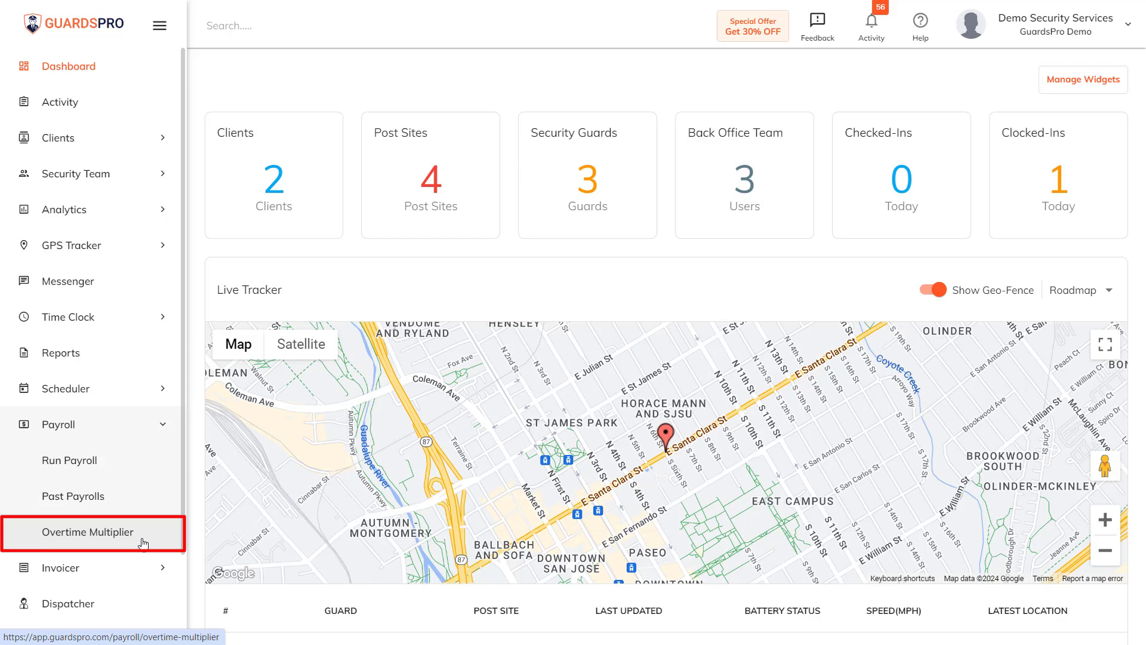
pyautogui.click(87, 532)
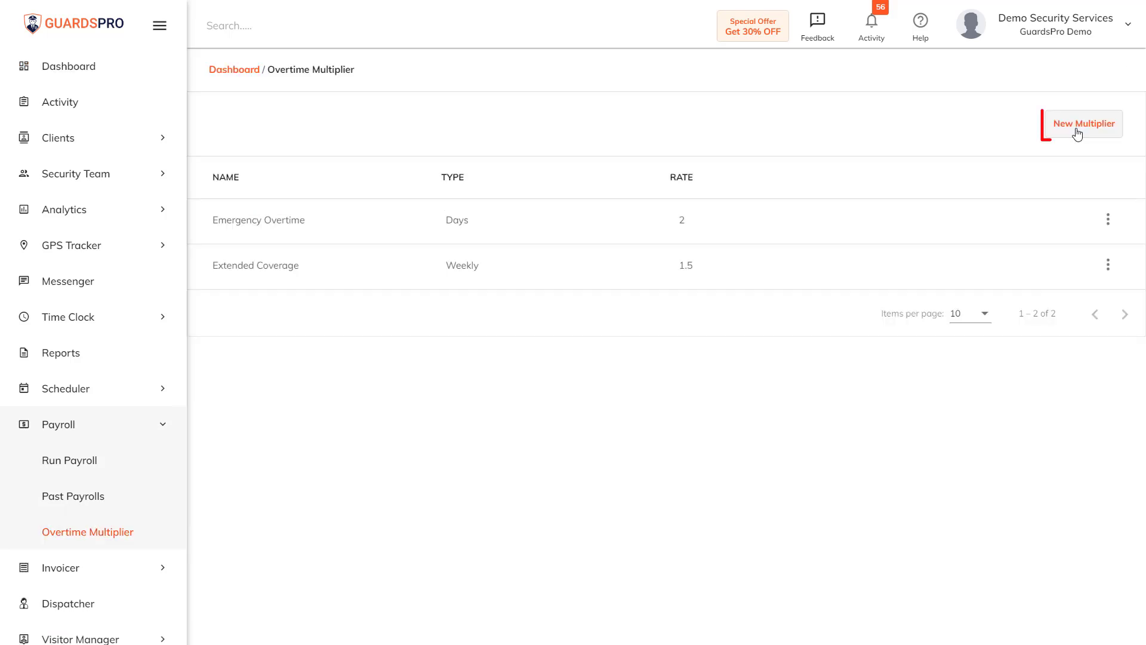
# Step: Create a new multiplier named 'Holiday Overtime' and assign it to guard Shally
pyautogui.click(1084, 123)
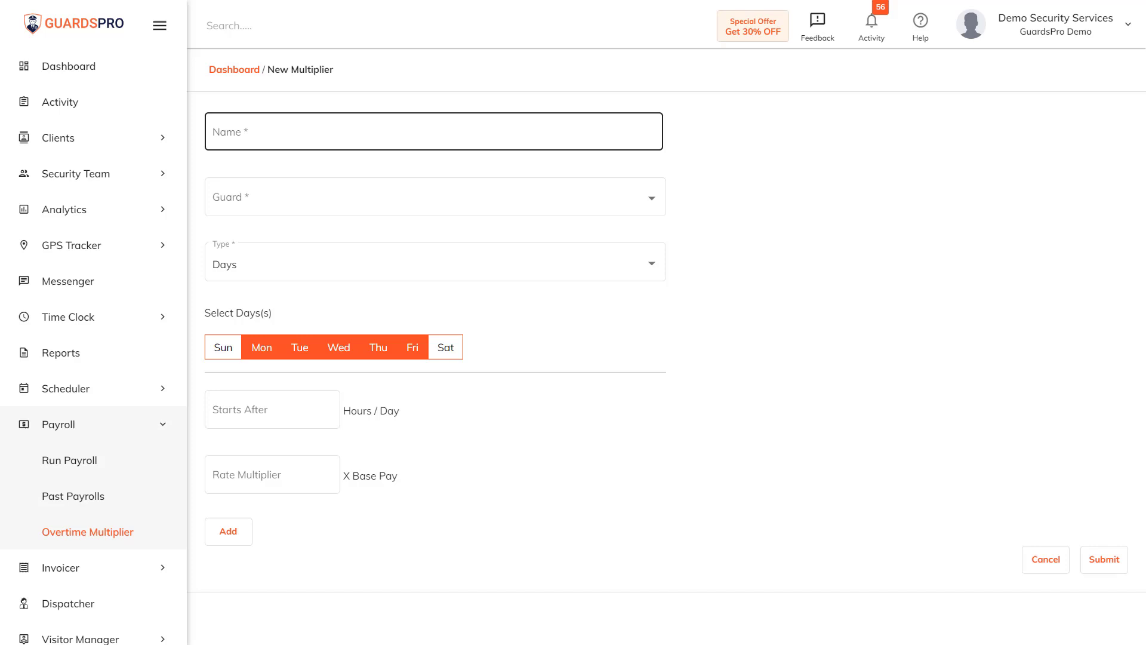
pyautogui.write('Holiday')
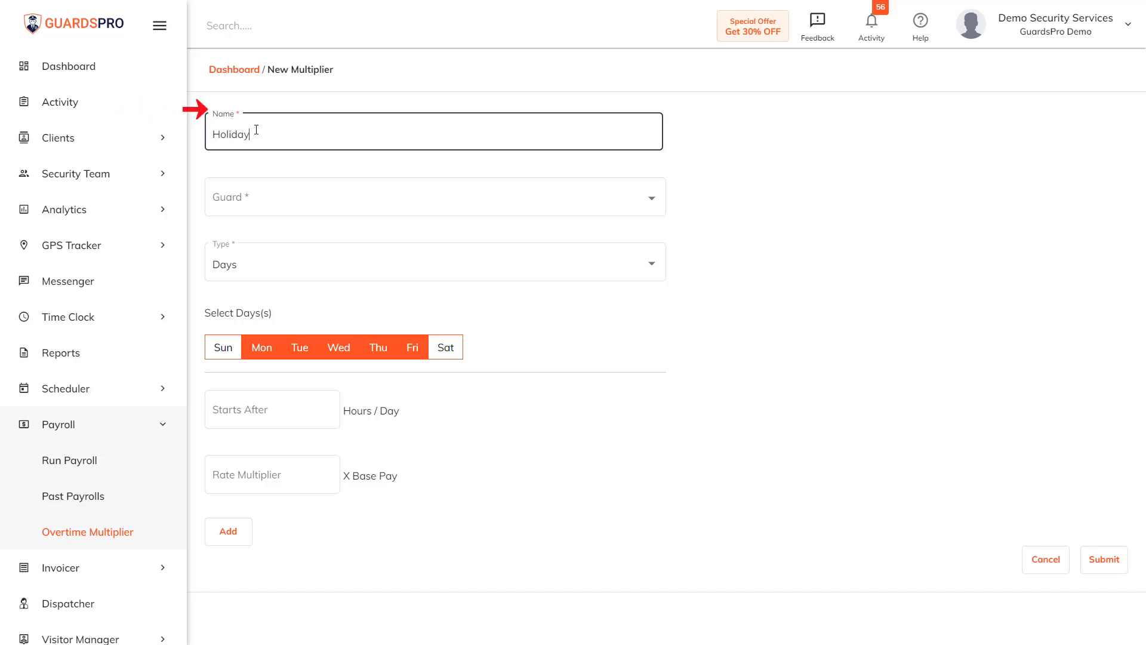
pyautogui.click(434, 195)
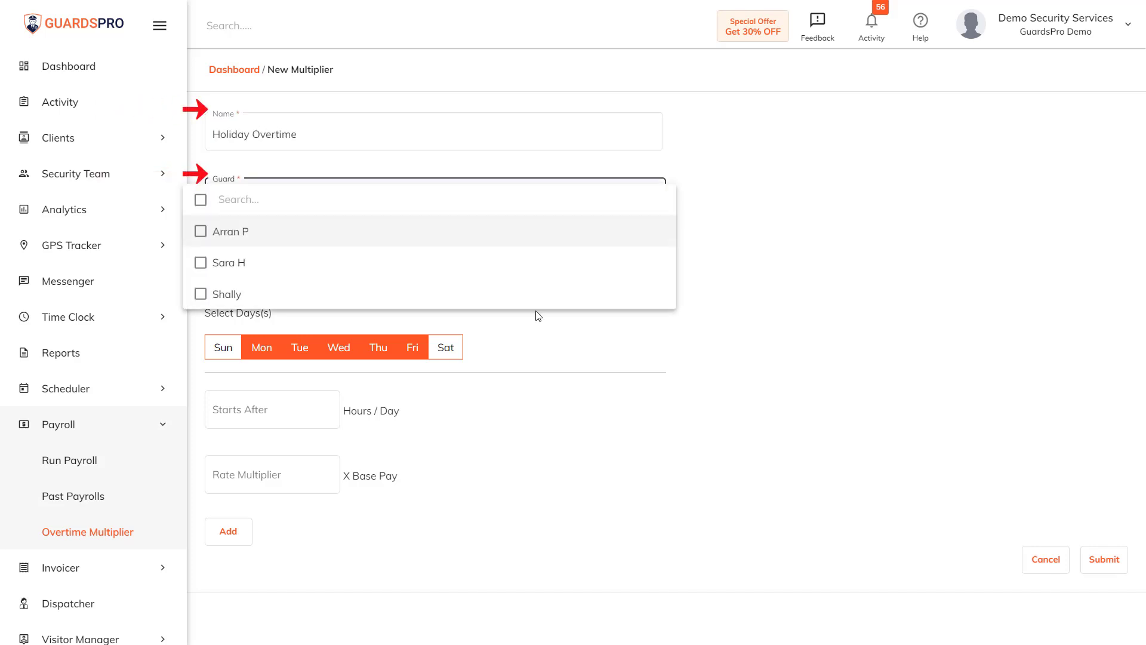
pyautogui.click(200, 294)
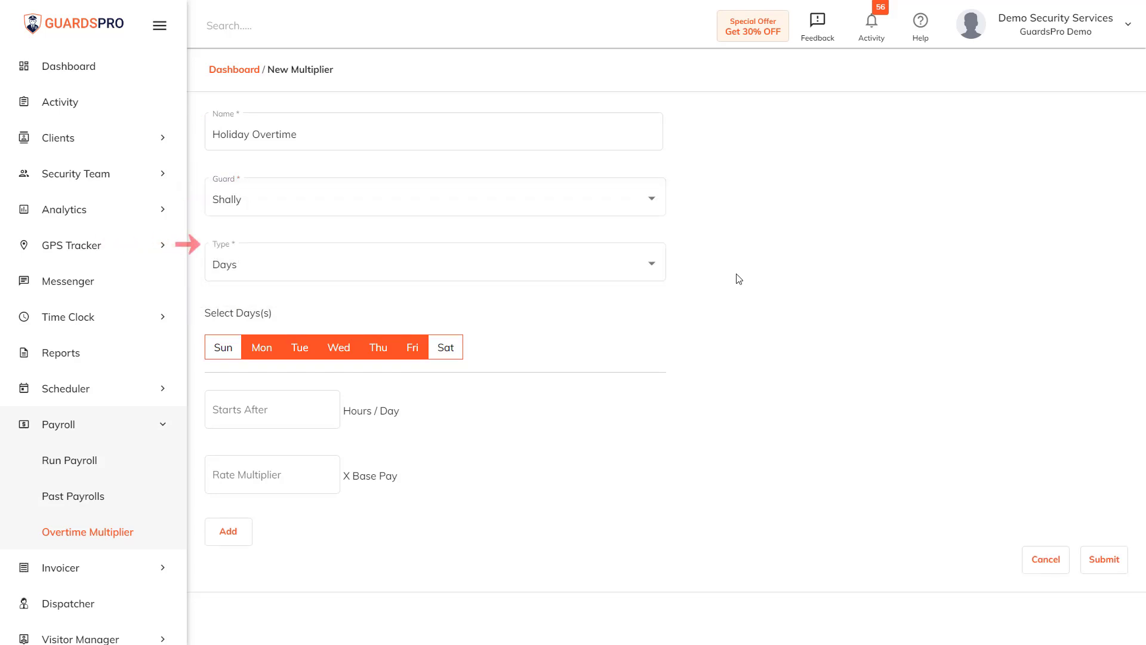
pyautogui.moveTo(674, 309)
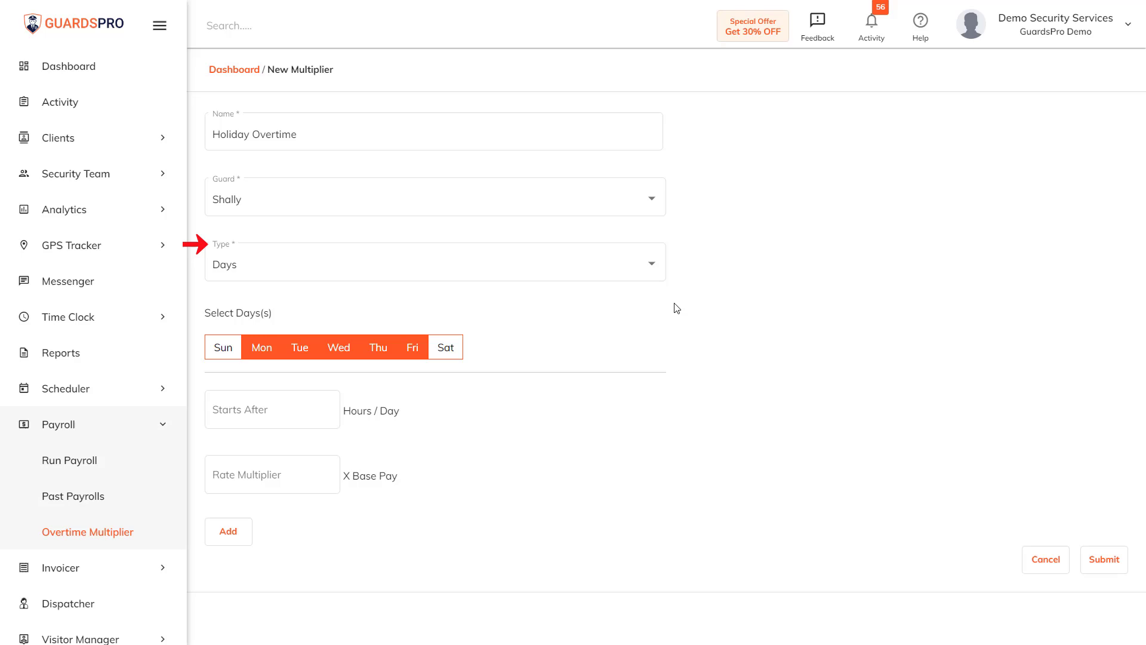
# Step: Set overtime to start after 5 hours per day at rate multiplier 12 and add the rule
pyautogui.click(434, 262)
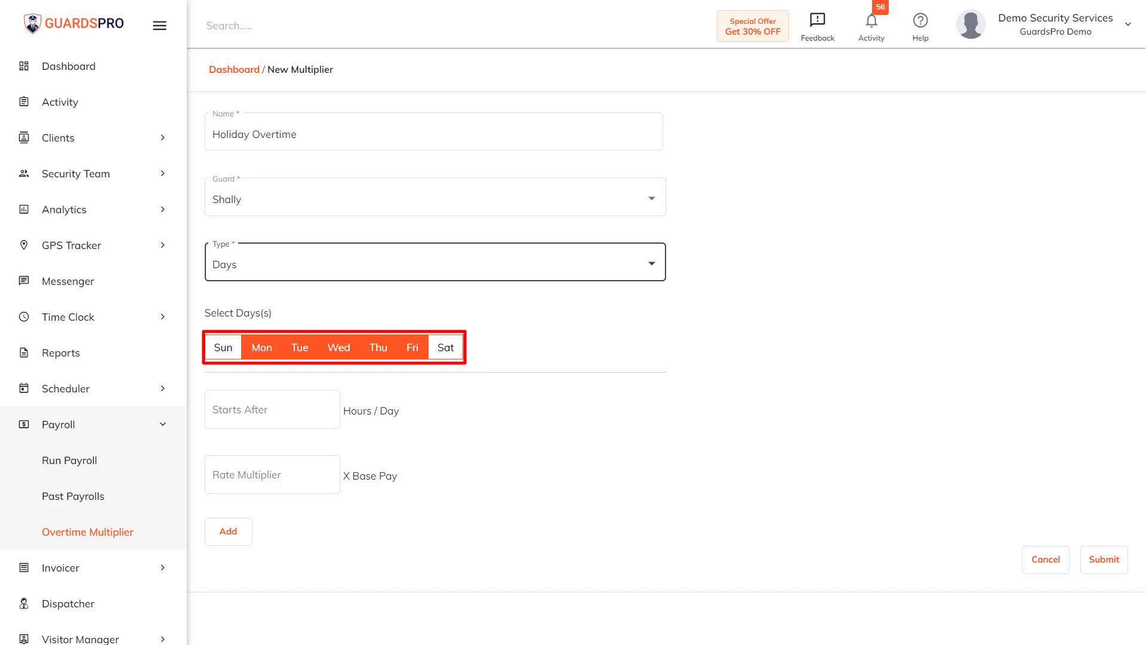
pyautogui.moveTo(517, 379)
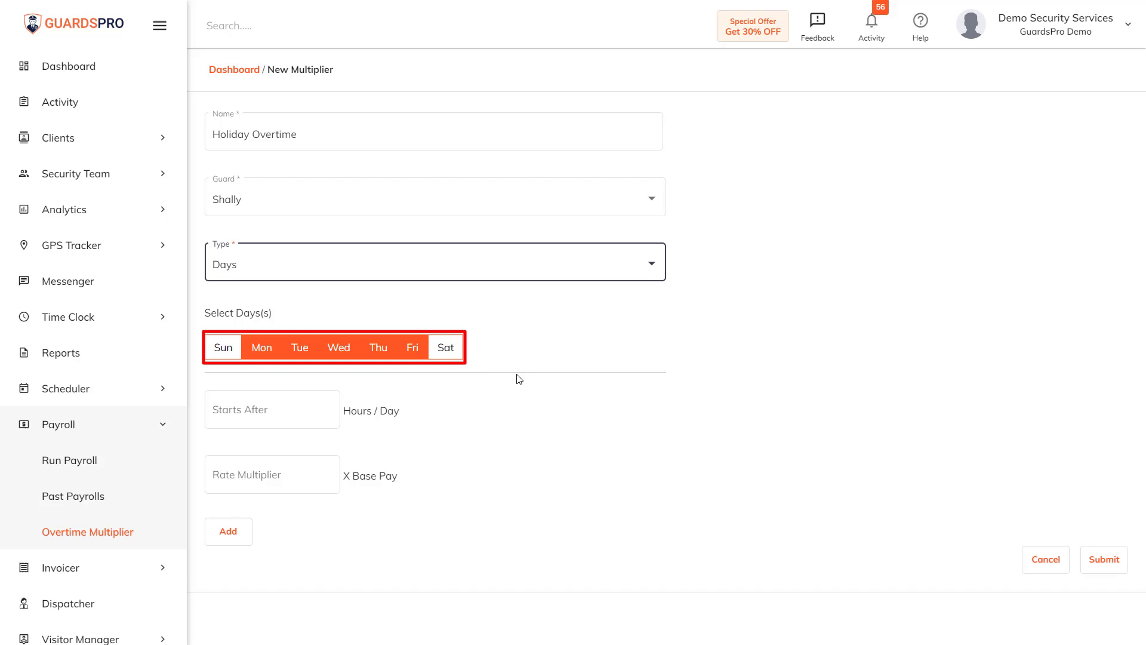
pyautogui.click(272, 409)
pyautogui.write('5')
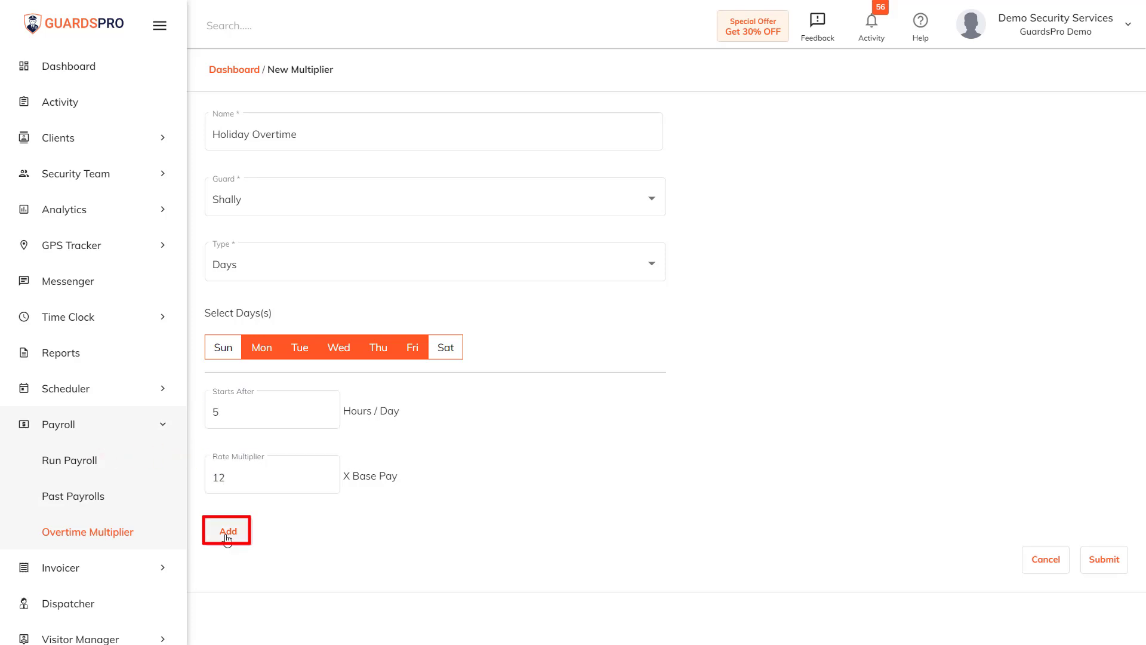
pyautogui.click(435, 262)
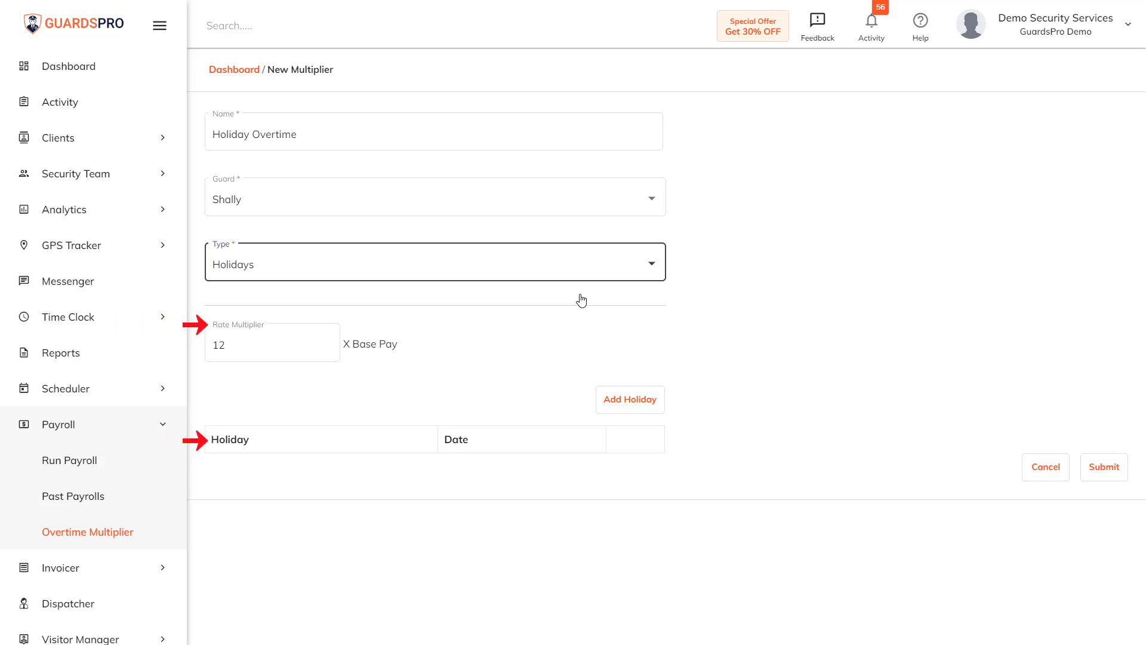
# Step: Reopen the Type choices to switch the multiplier type
pyautogui.click(434, 262)
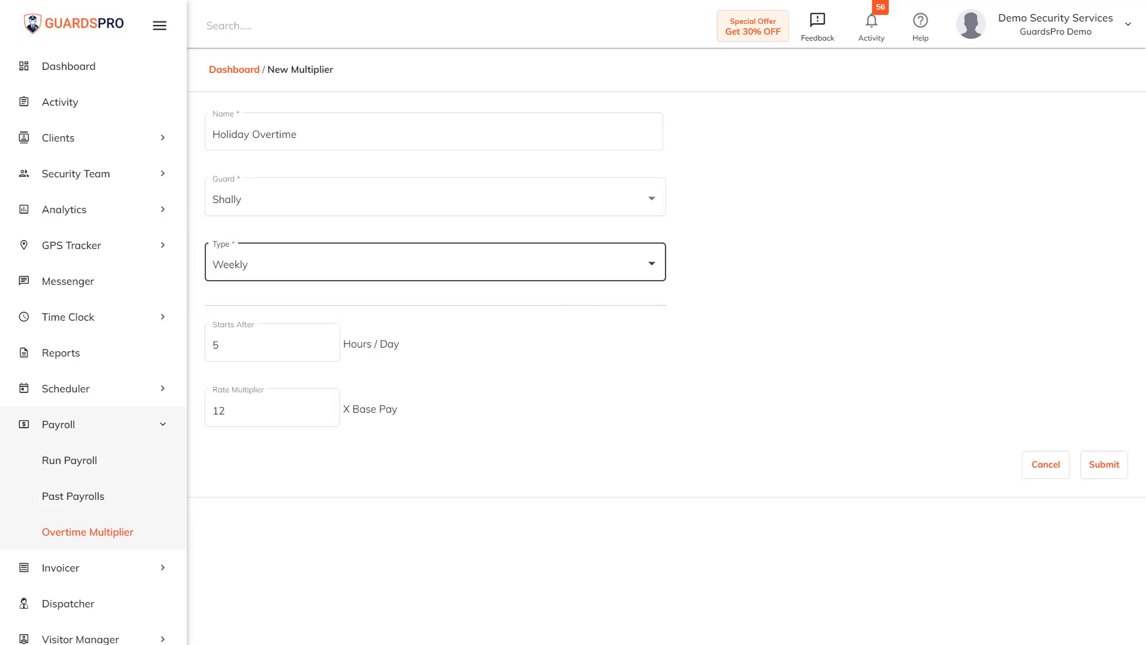
pyautogui.moveTo(610, 311)
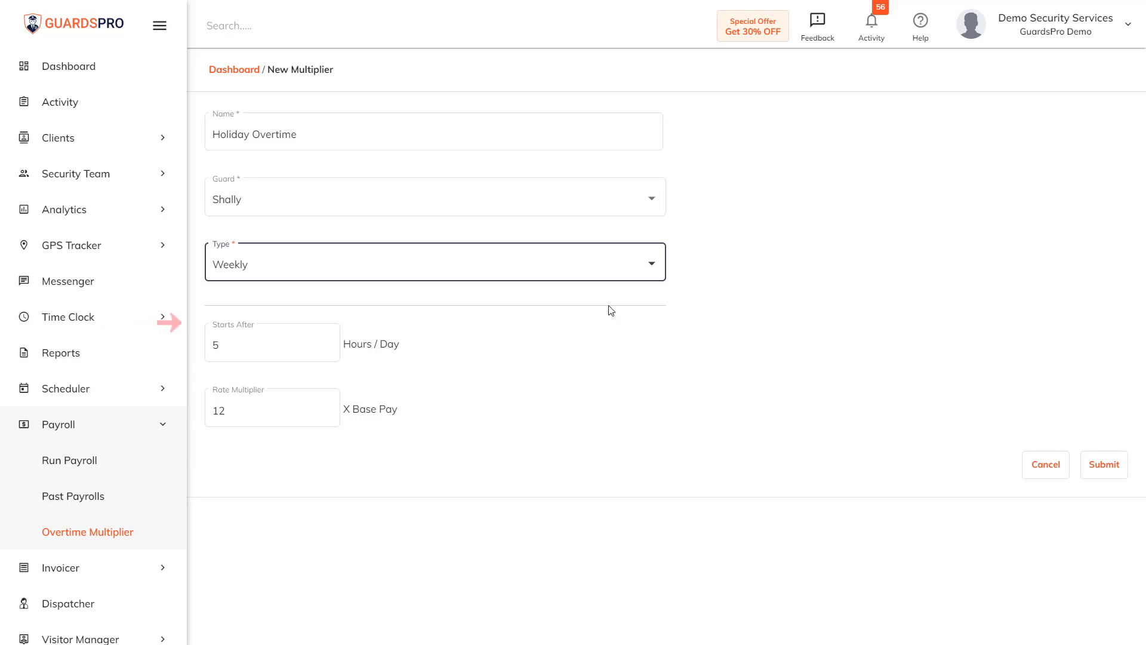
pyautogui.moveTo(656, 278)
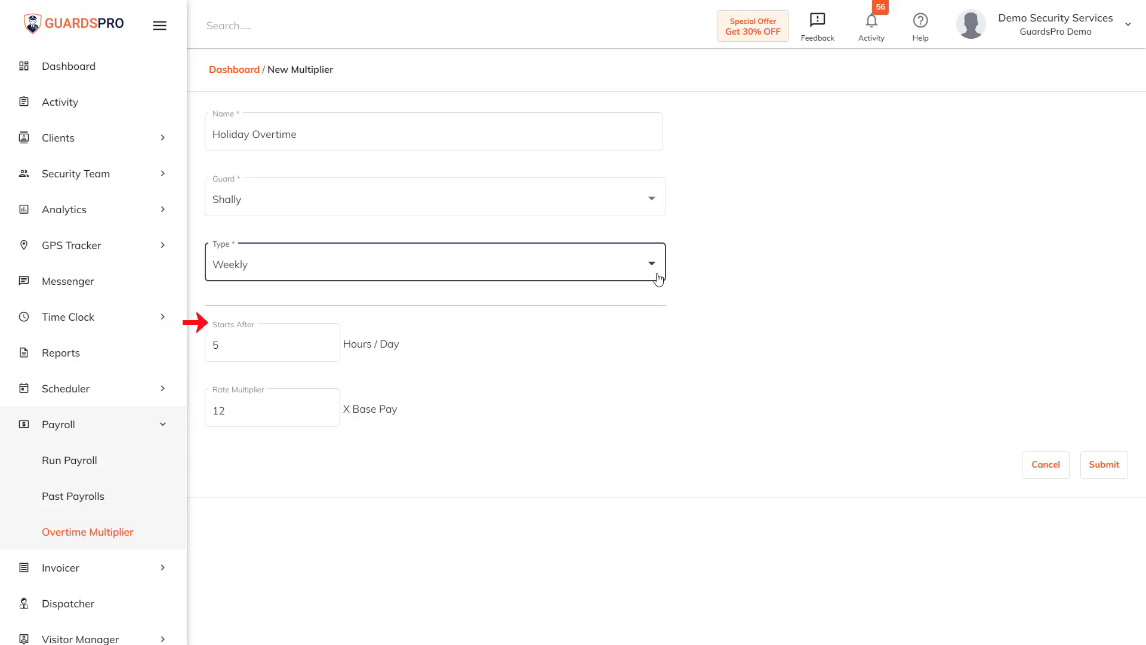
pyautogui.moveTo(1104, 464)
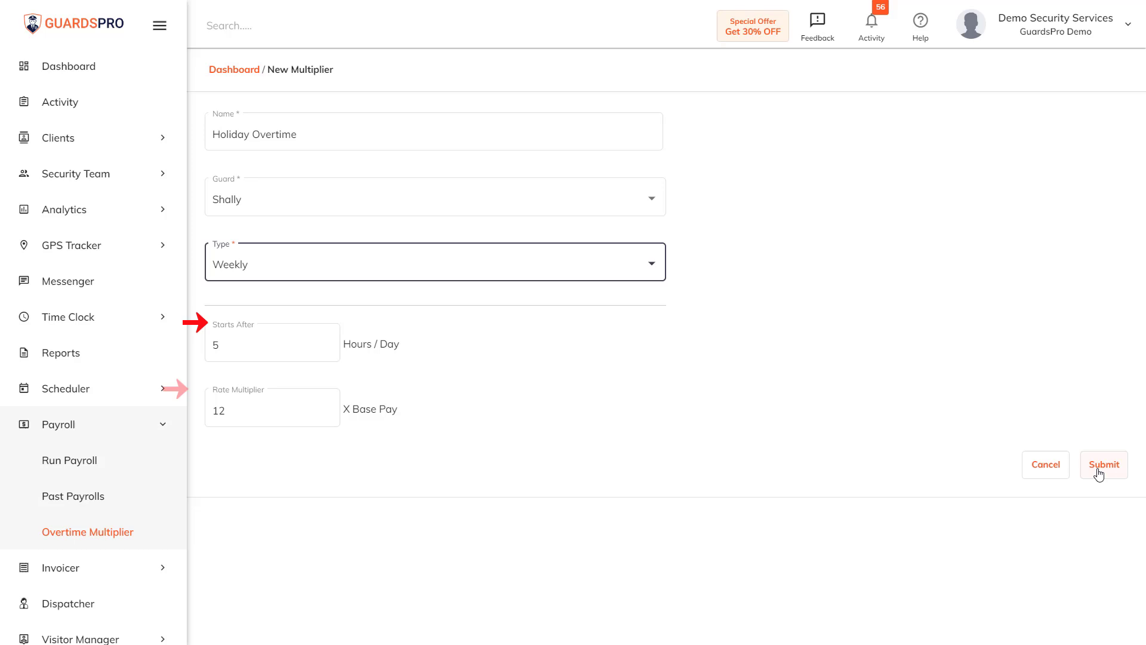